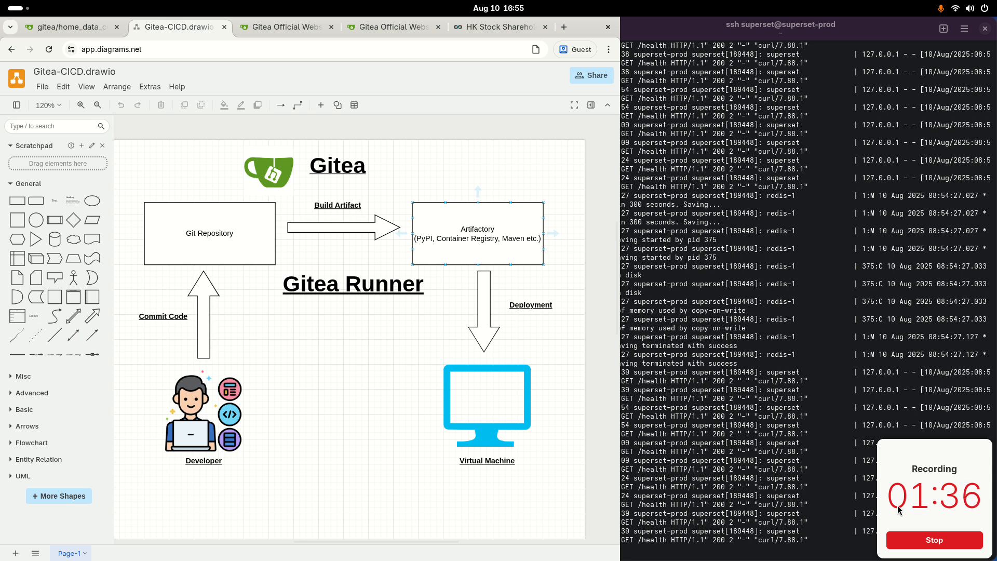
Highlight the Developer figure and Git Repository box while explaining the pipeline flow.
click(203, 413)
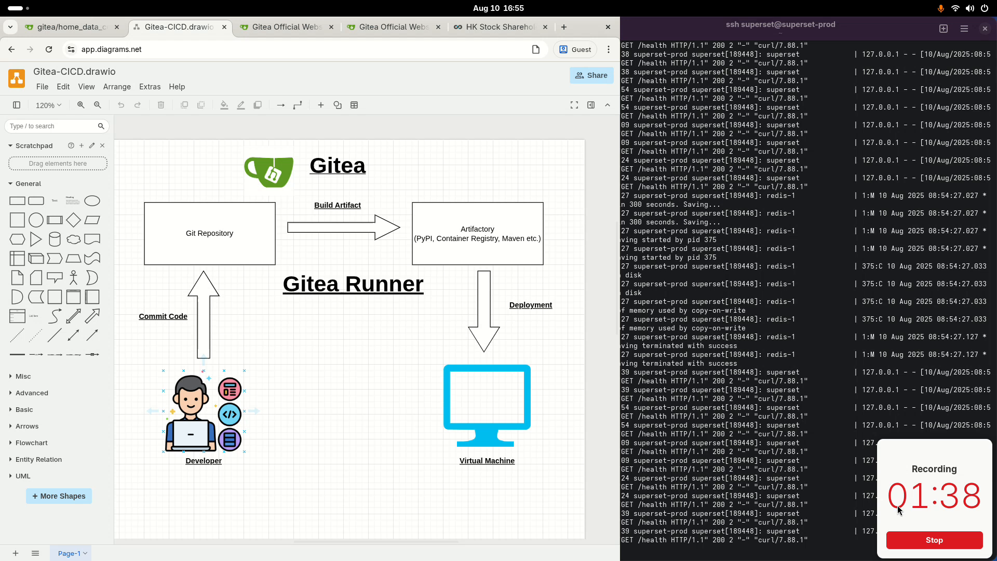
click(209, 233)
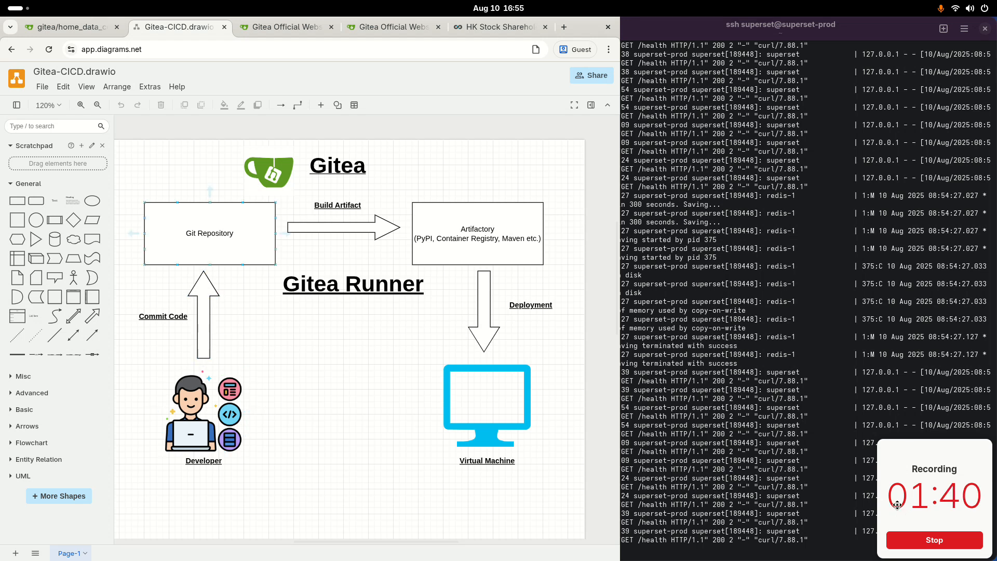
click(477, 234)
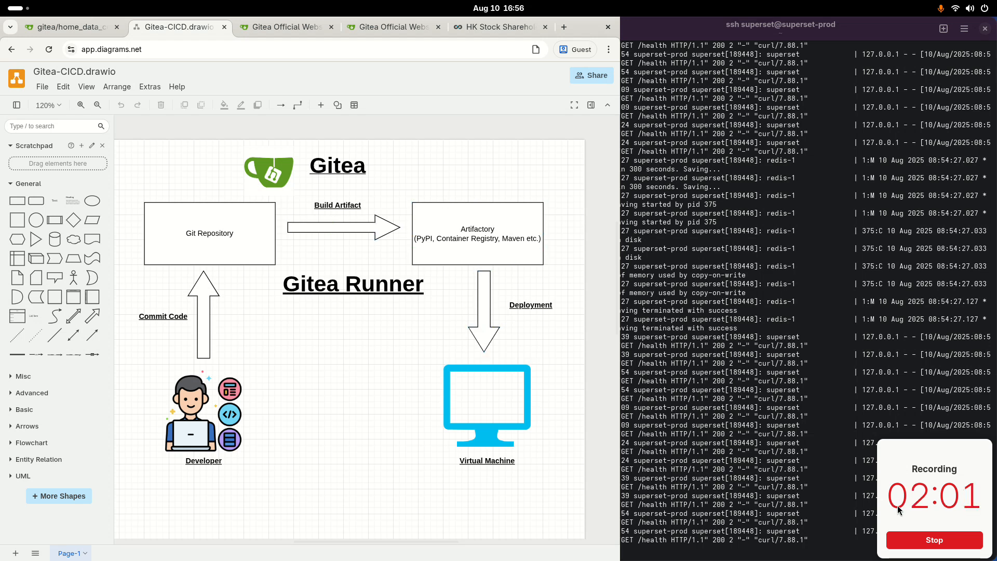
click(341, 229)
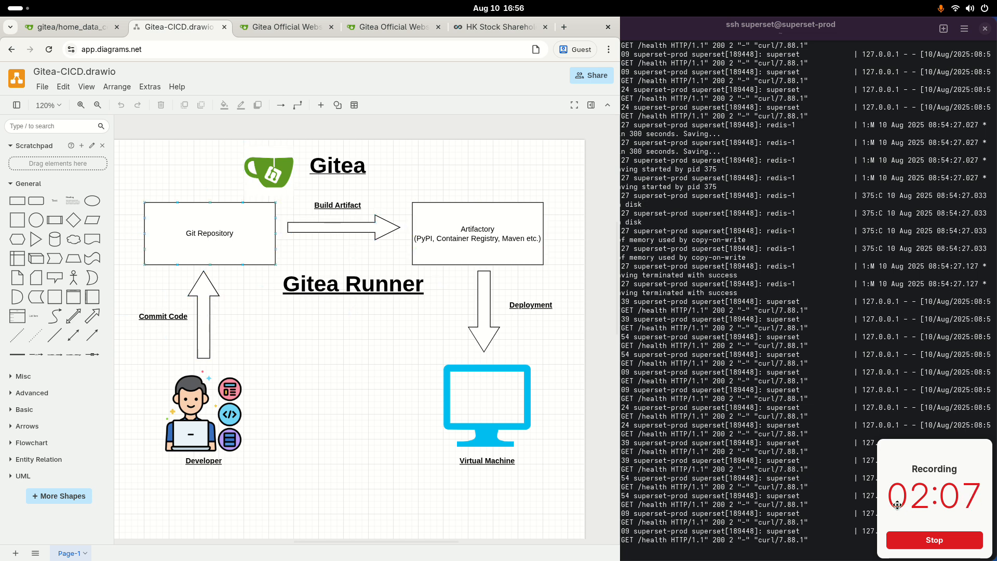
click(202, 413)
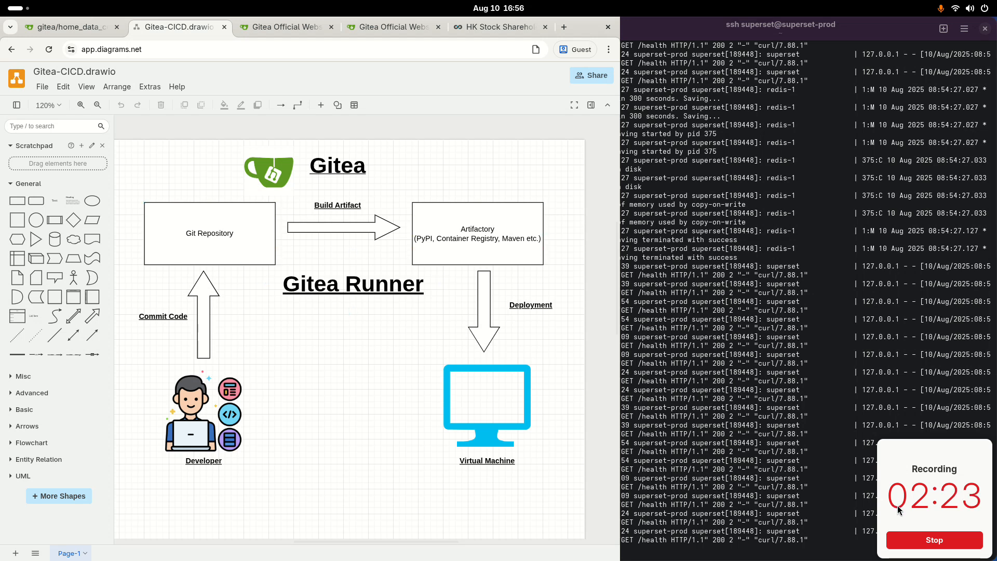
Highlight the Virtual Machine figure and Gitea logo, then bring up the home_data_centre repository page.
click(486, 404)
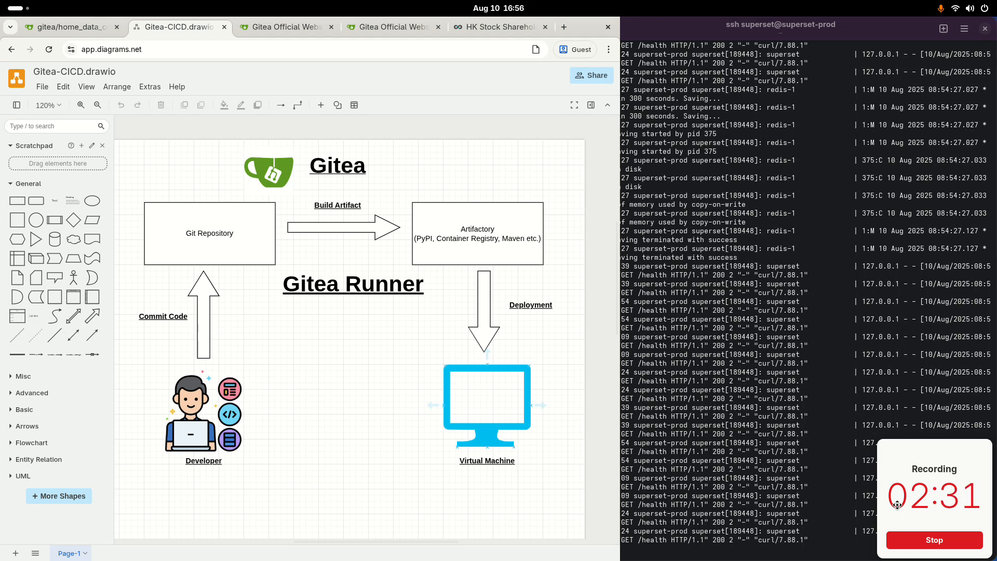
click(476, 233)
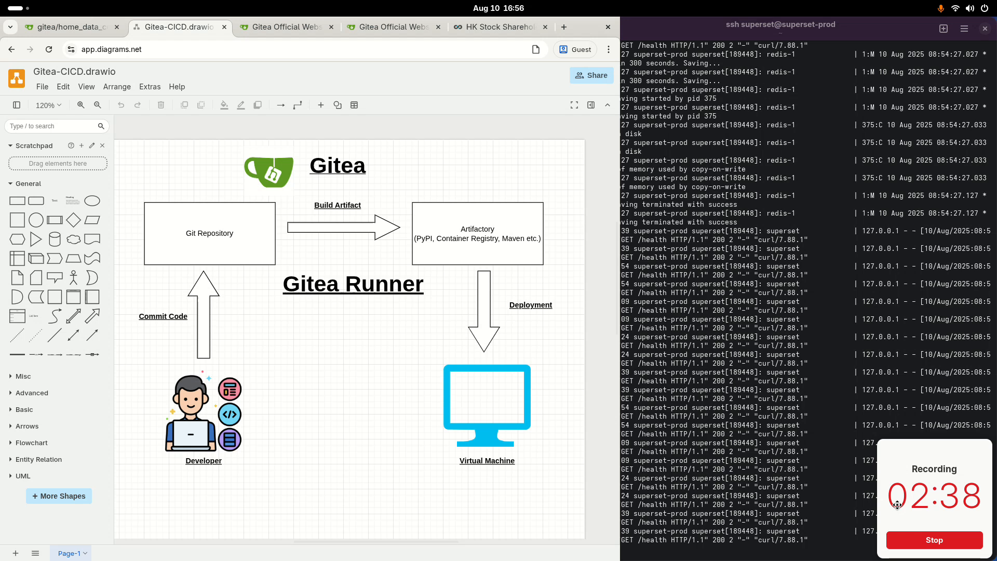
mouse_move(899, 511)
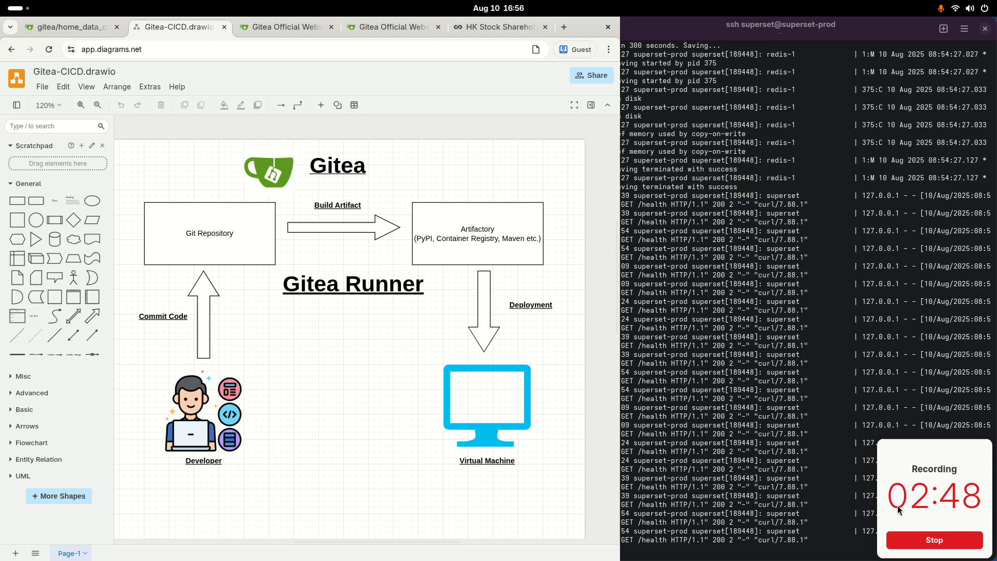
click(268, 173)
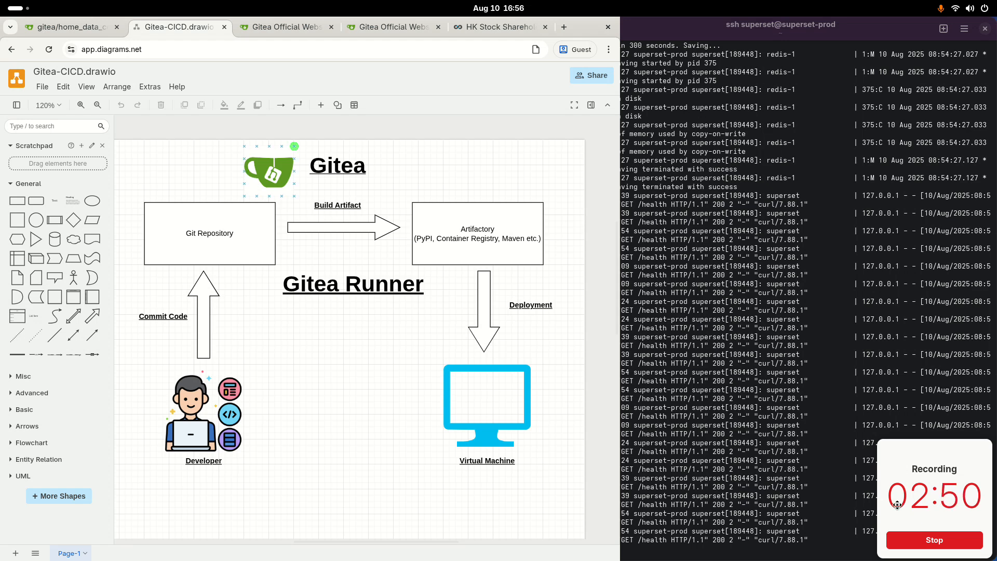
click(67, 27)
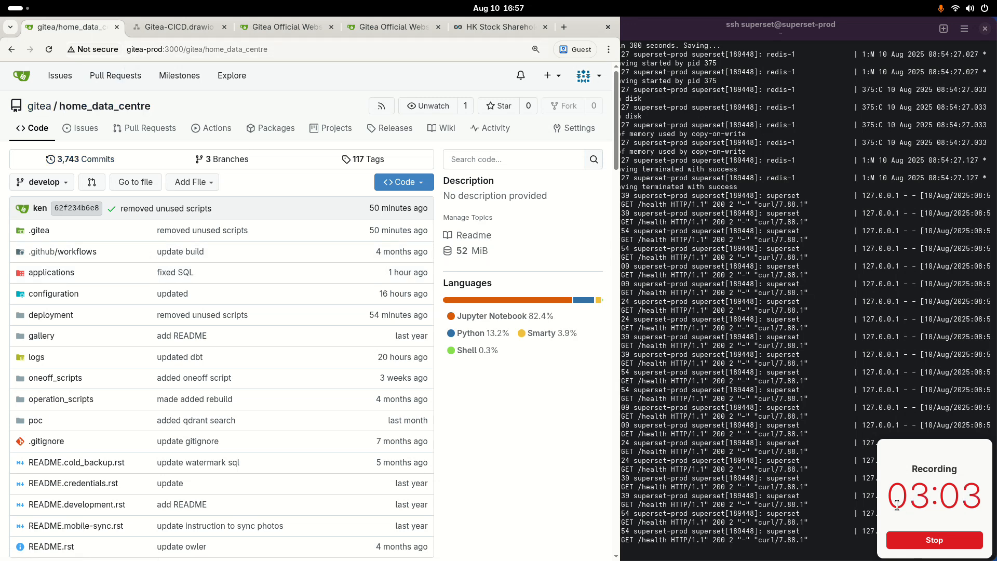
Bring the server log terminal forward, then switch to the Superset home page.
click(197, 48)
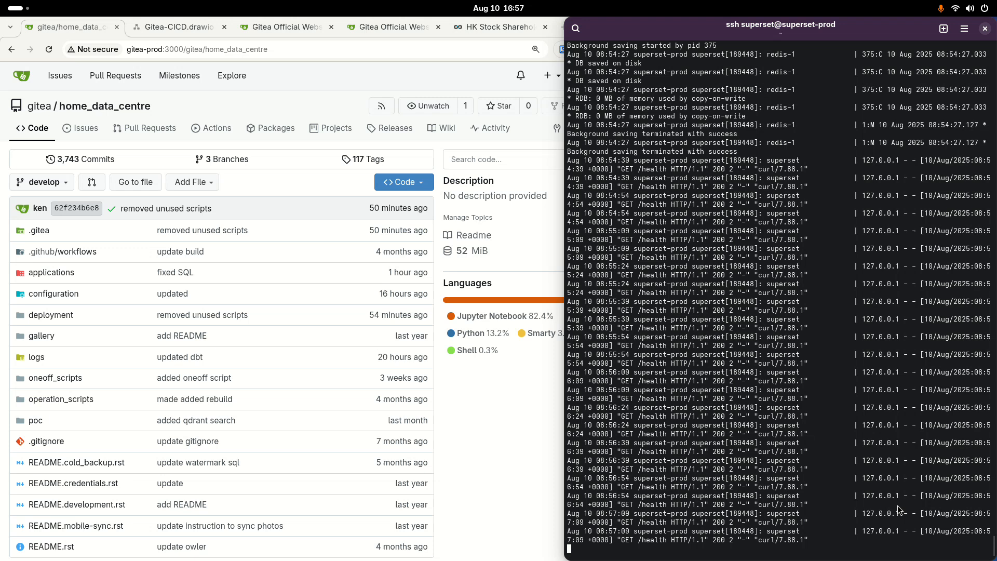
mouse_move(898, 506)
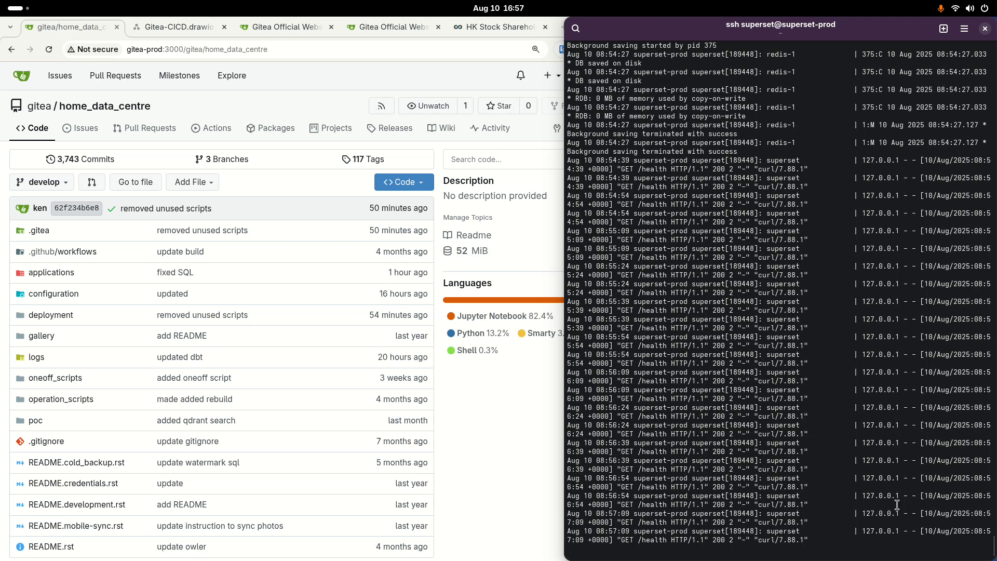
click(498, 27)
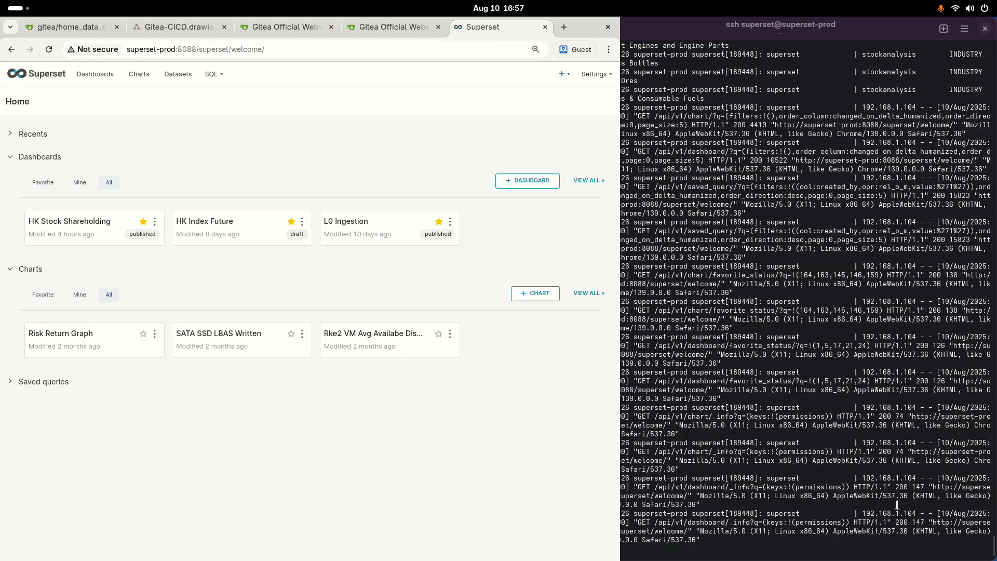
Scroll the terminal log and switch to the home_data_centre project in PyCharm.
scroll(down, 3)
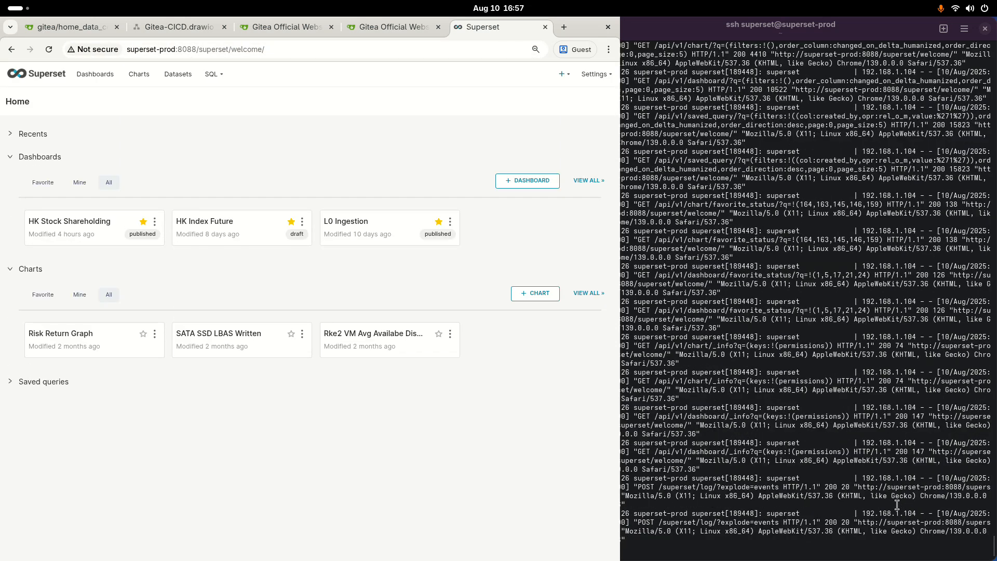
click(68, 27)
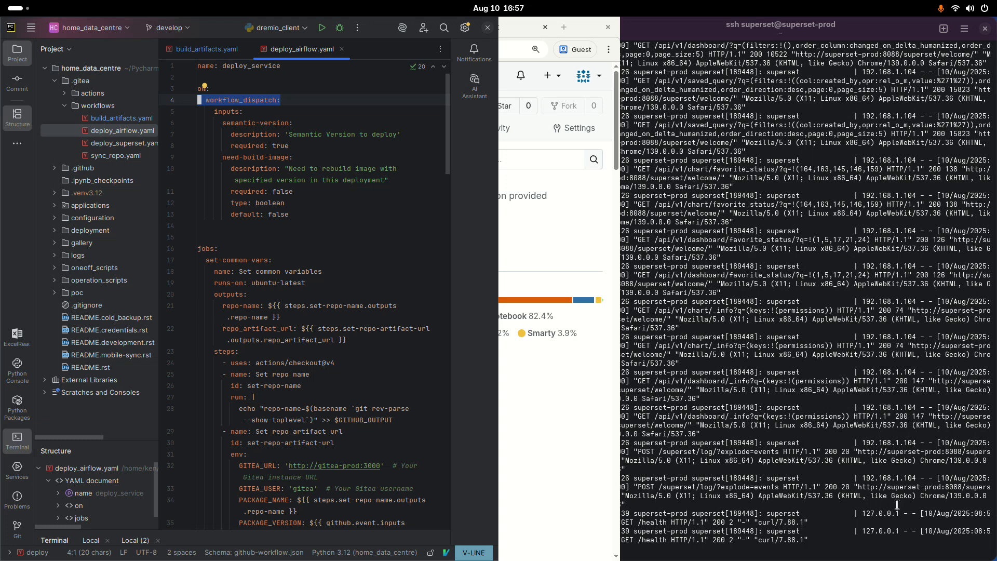
Review build_artifacts.yaml and deploy_airflow.yaml workflows, then return to the Gitea repository page.
click(204, 49)
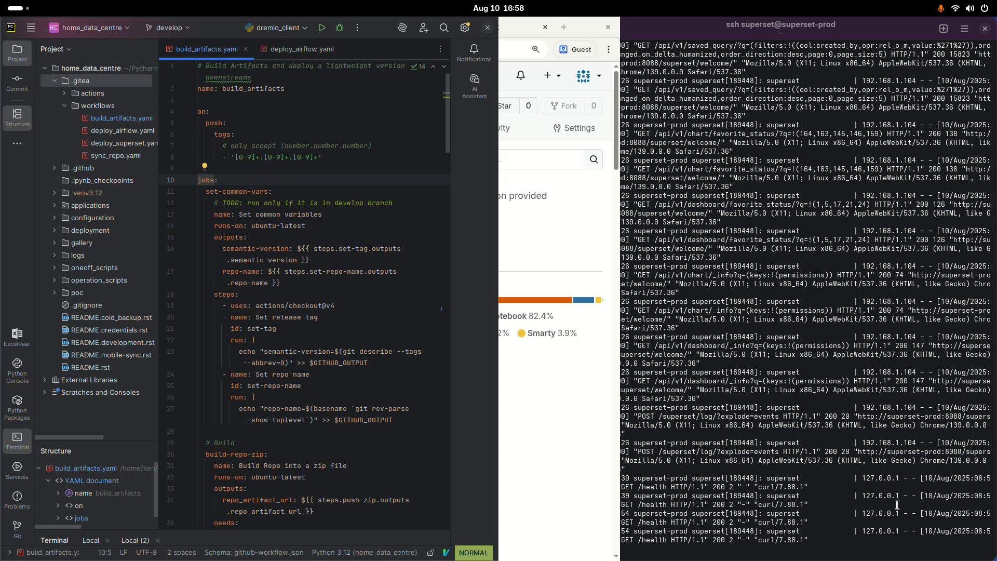
scroll(down, 3)
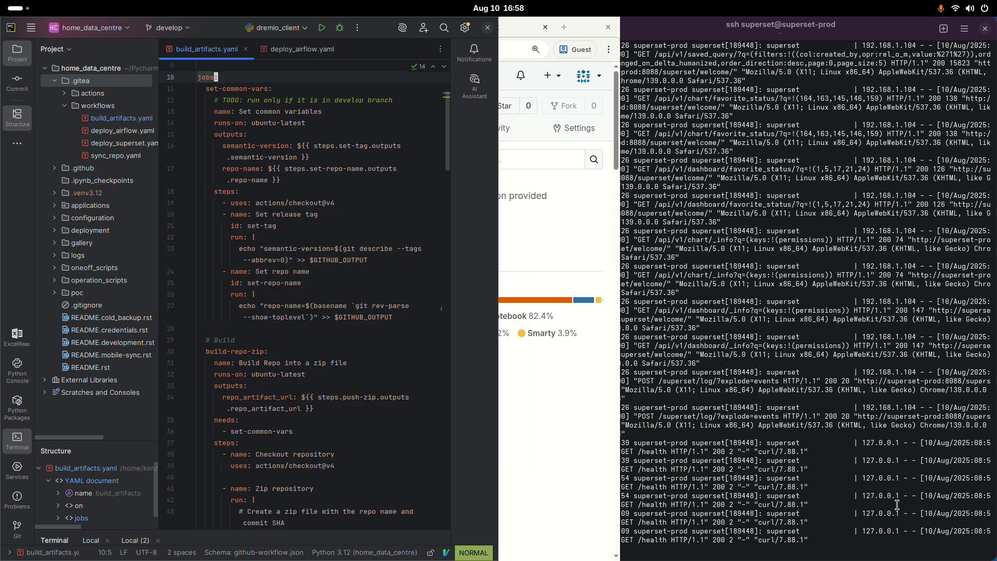
double_click(288, 465)
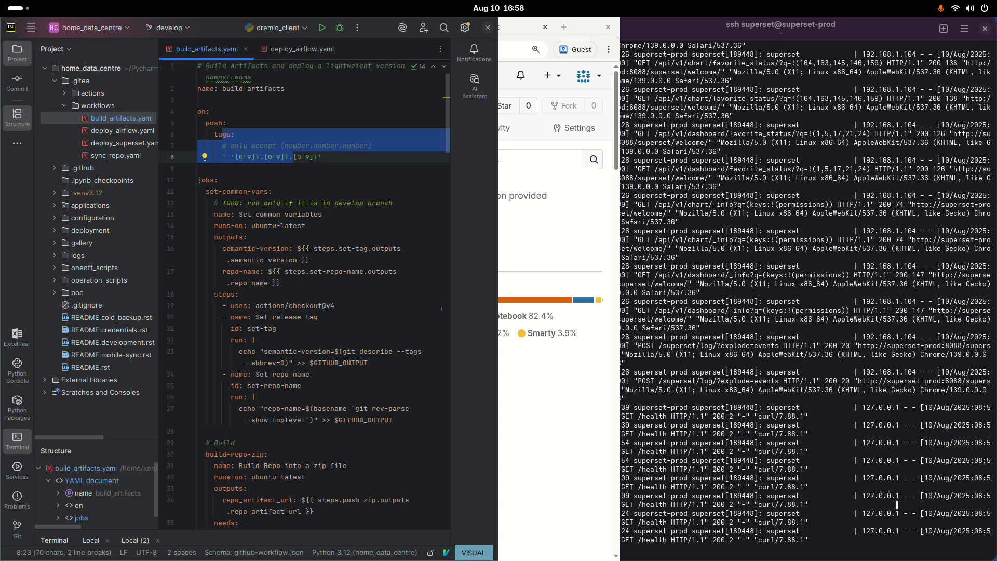
click(299, 48)
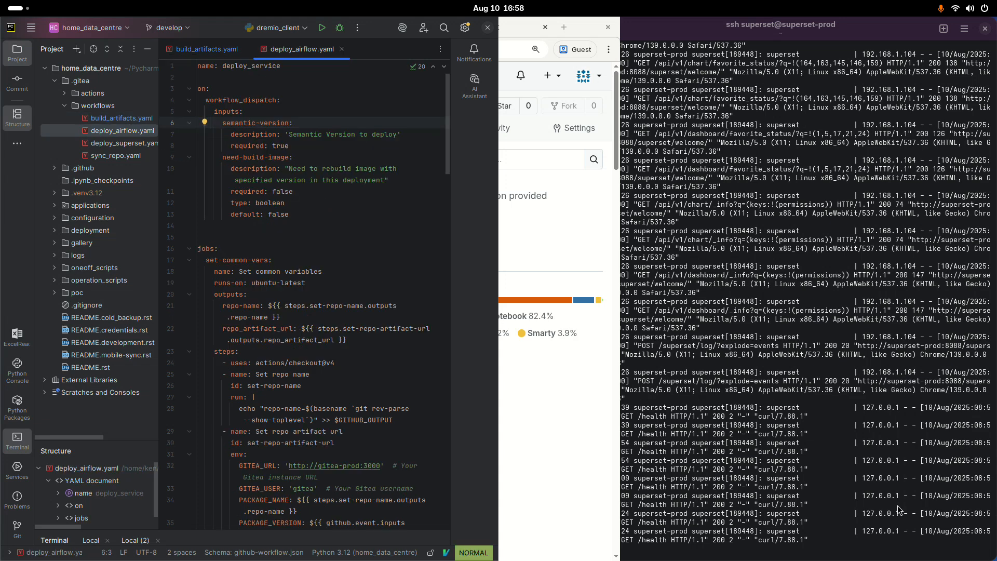
click(121, 143)
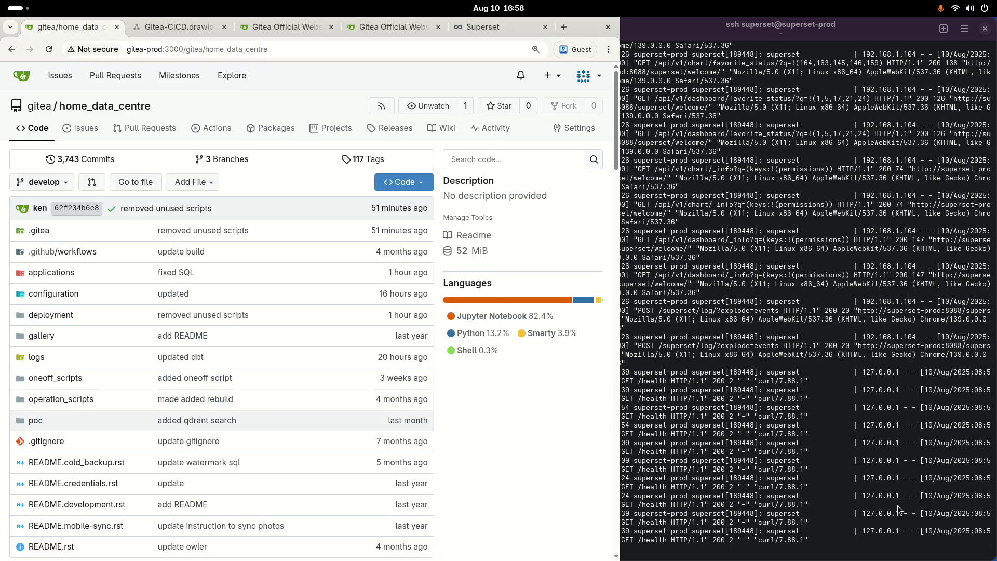
Create tag 9.2.5 from develop via the branch/tag dropdown.
click(42, 182)
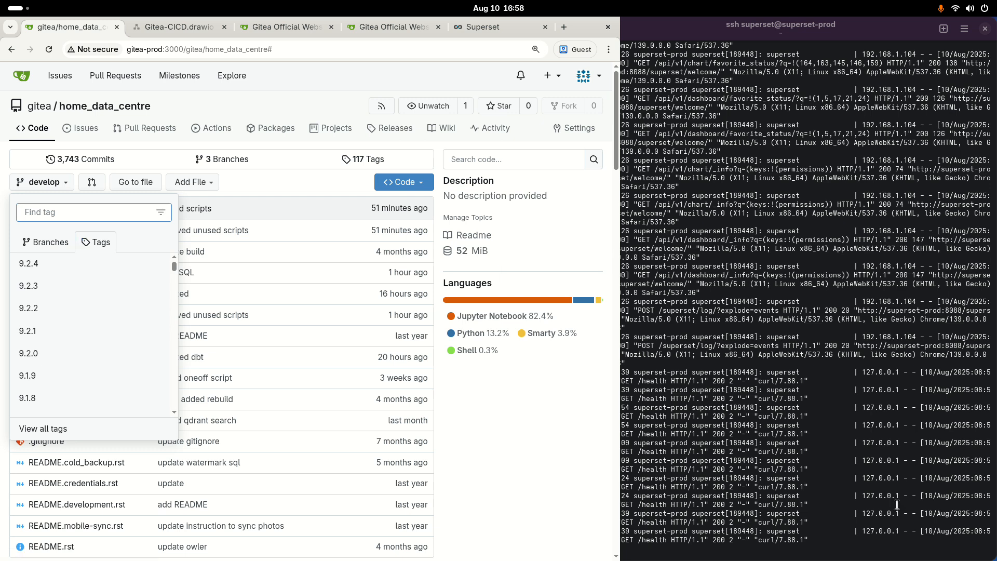
text(9.2.5)
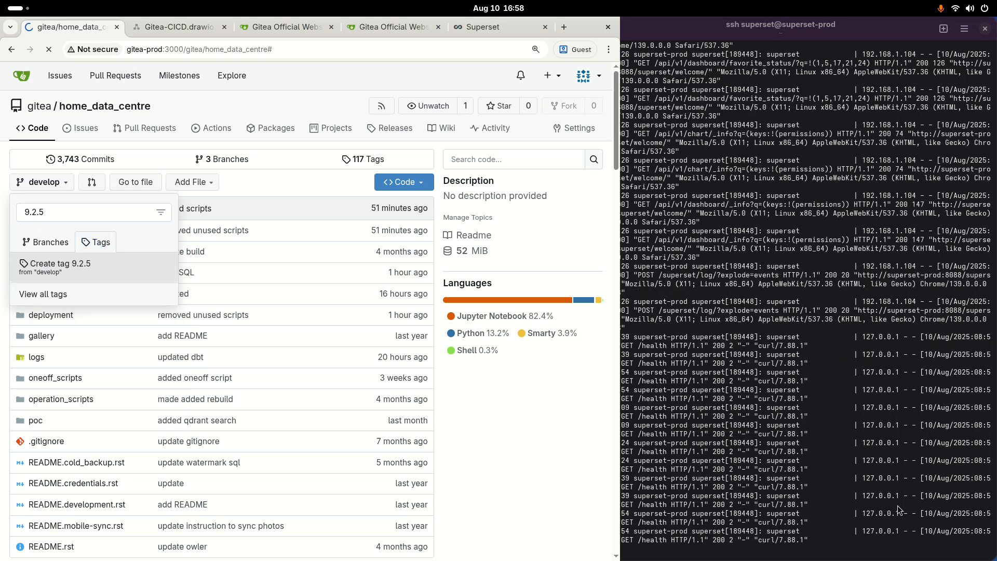
click(59, 263)
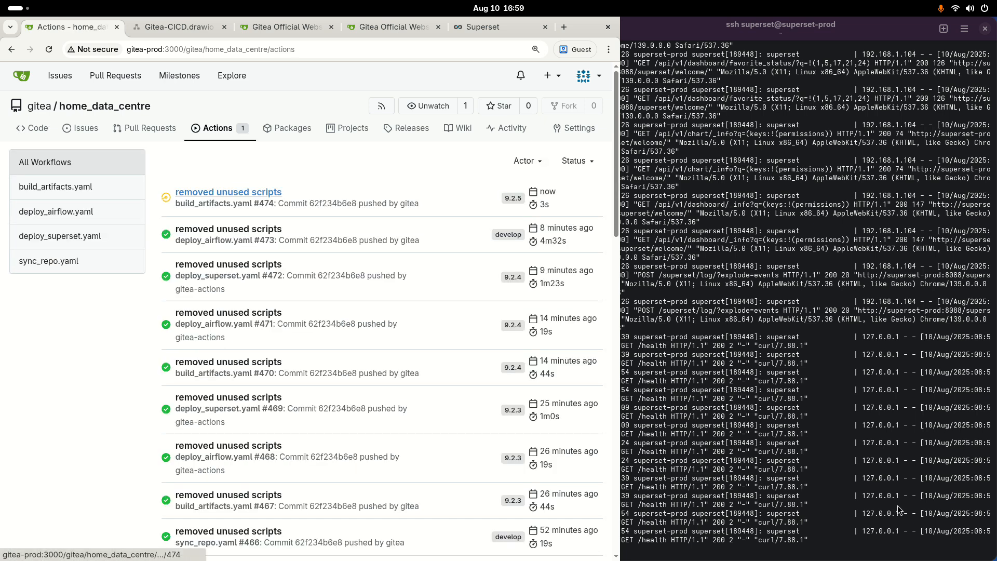
Inspect build_artifacts run #474 and its trigger-deploy job for deploy_superset.yaml, then return to the runs list.
double_click(198, 203)
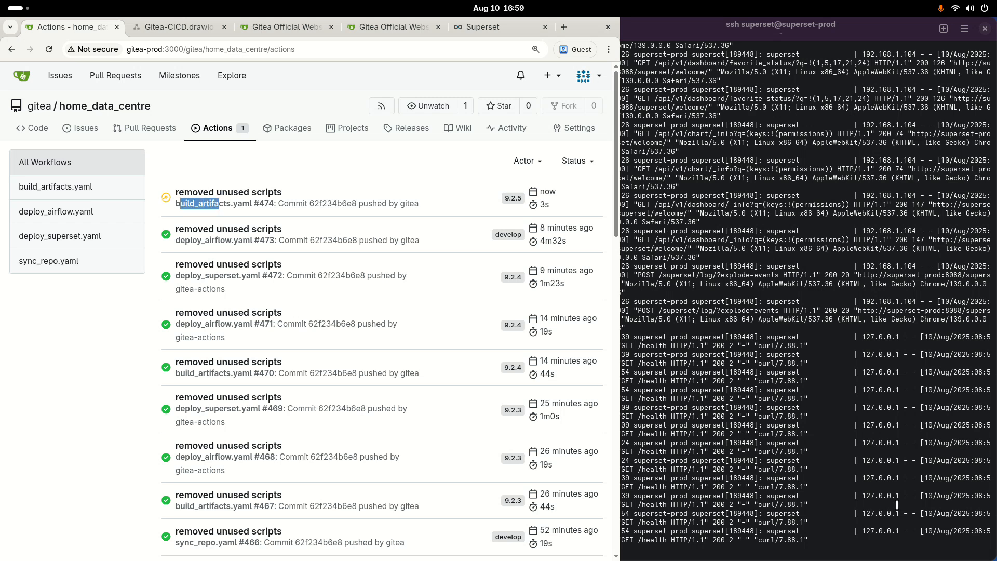
double_click(213, 204)
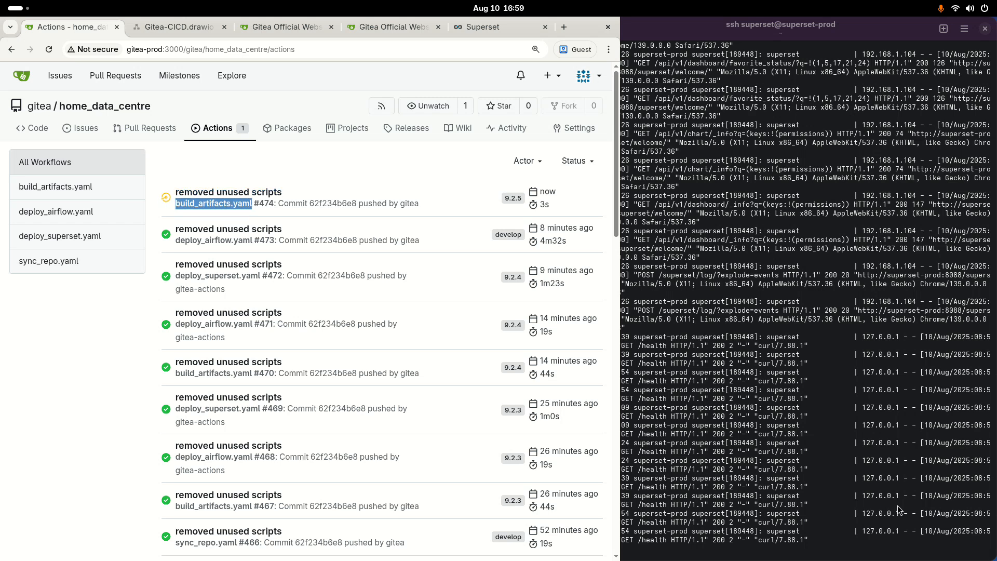
click(227, 192)
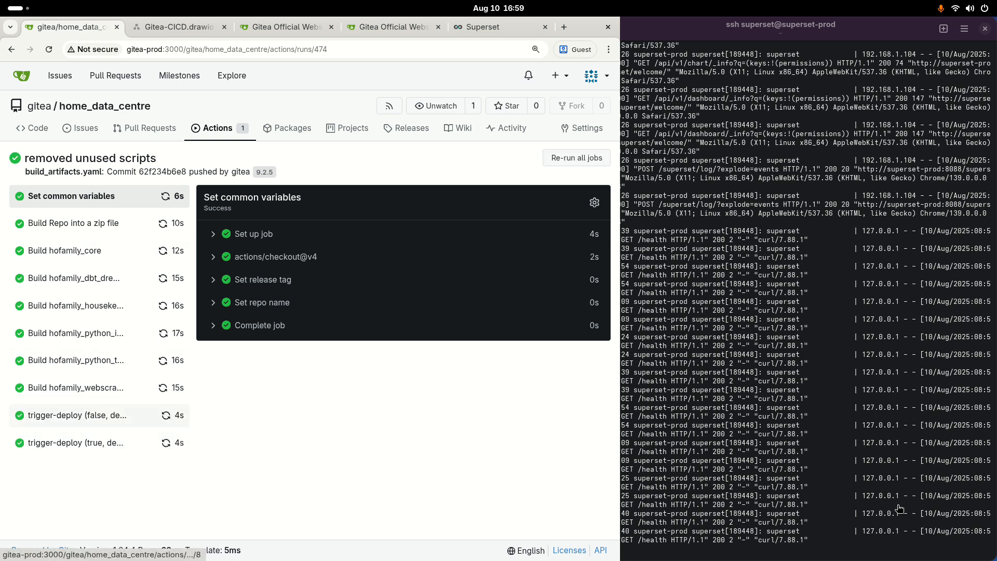
click(75, 442)
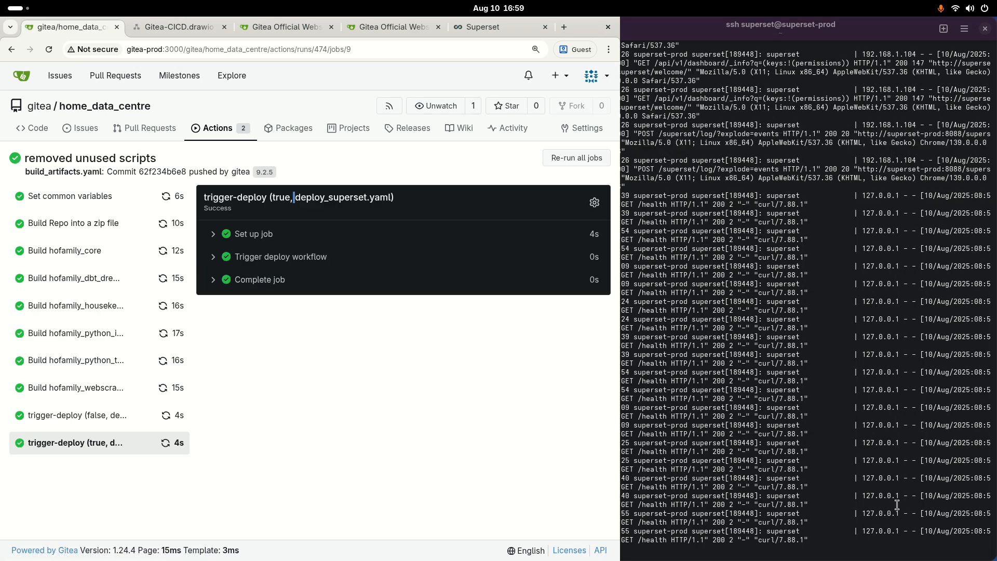
click(216, 127)
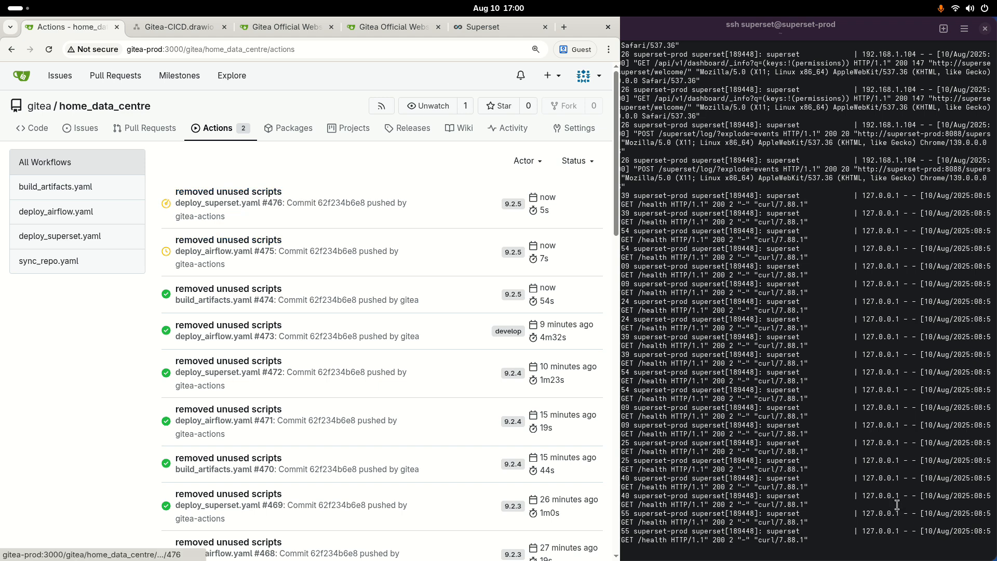
Follow deploy_superset run #476 through the Deploy repo zip job to the Restart services job.
click(227, 191)
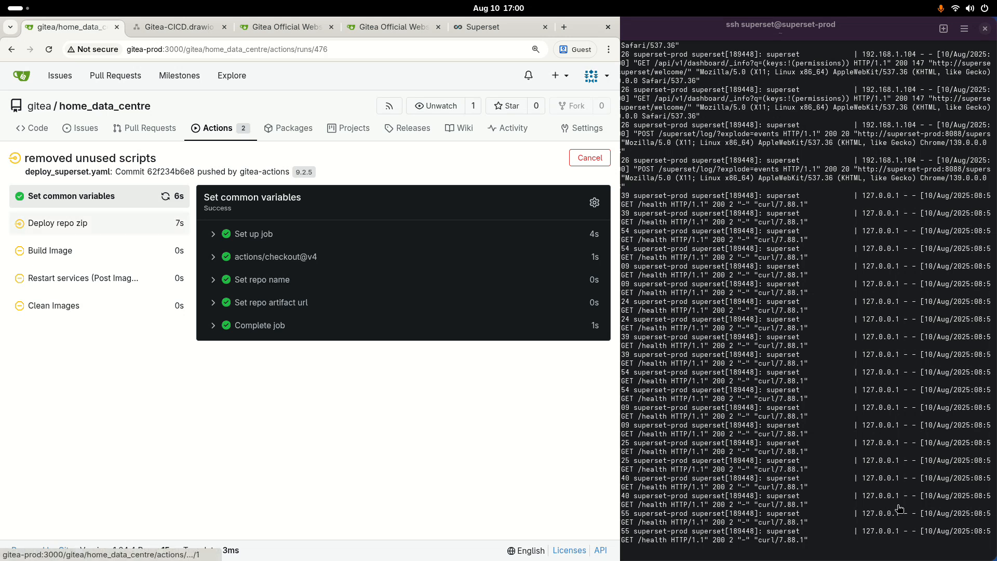
click(57, 223)
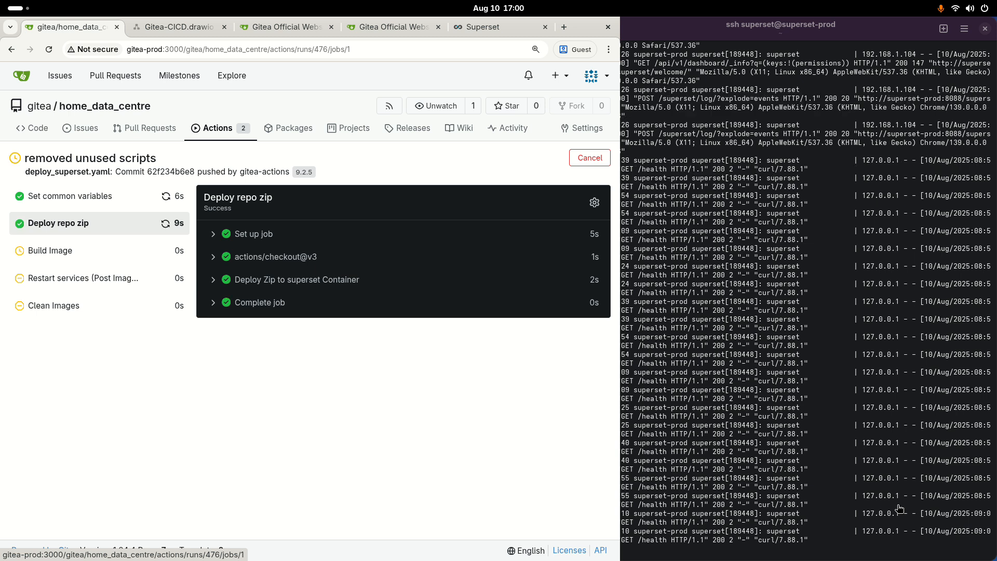
click(296, 280)
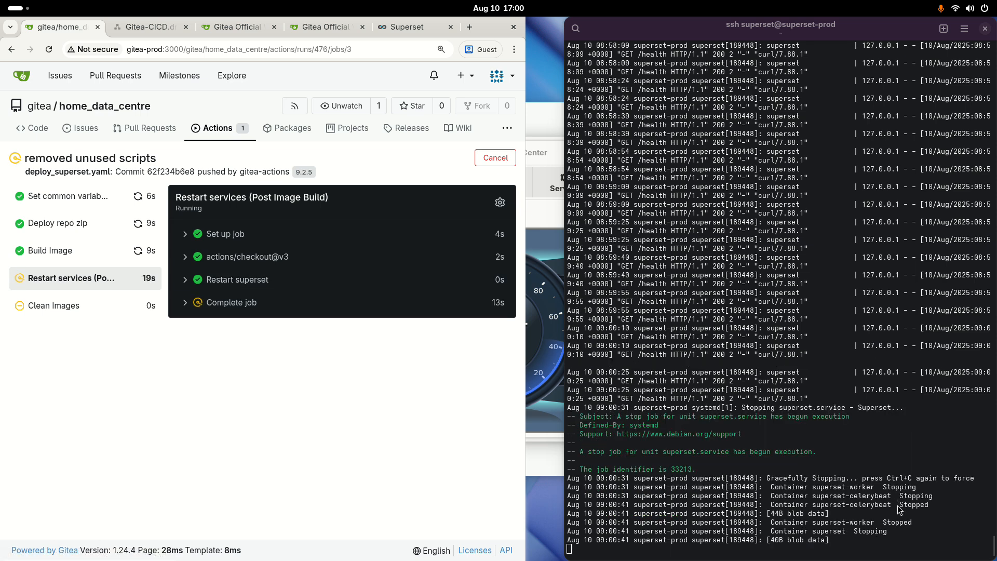
Expand the restart job's final step and read through its log.
click(242, 302)
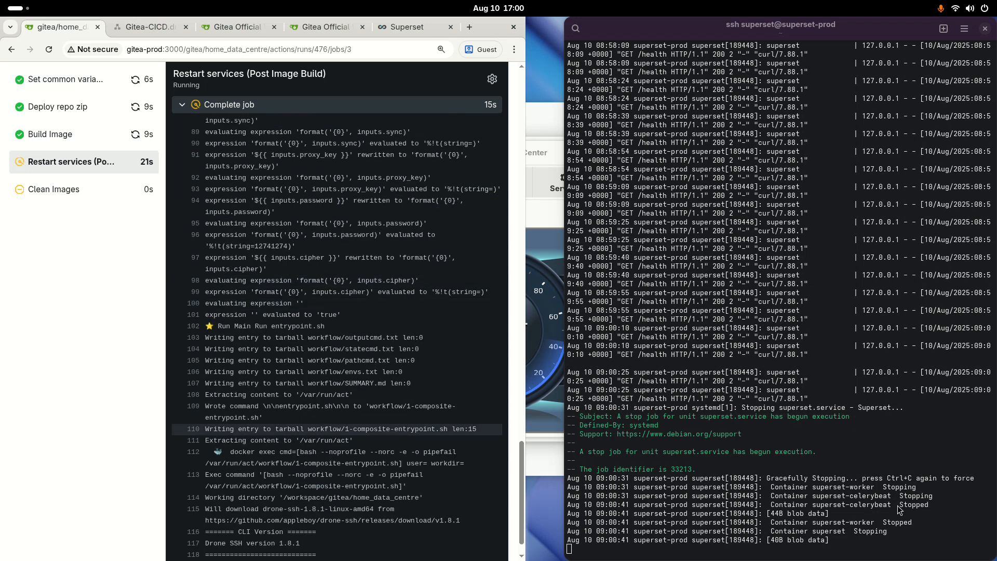
scroll(down, 3)
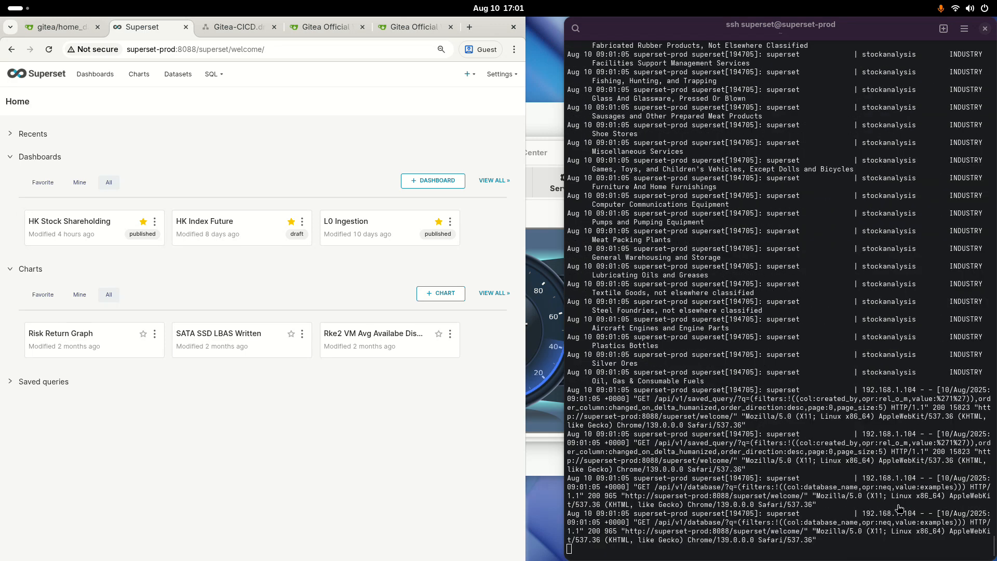
Return to the Gitea restart job, now marked successful.
click(57, 27)
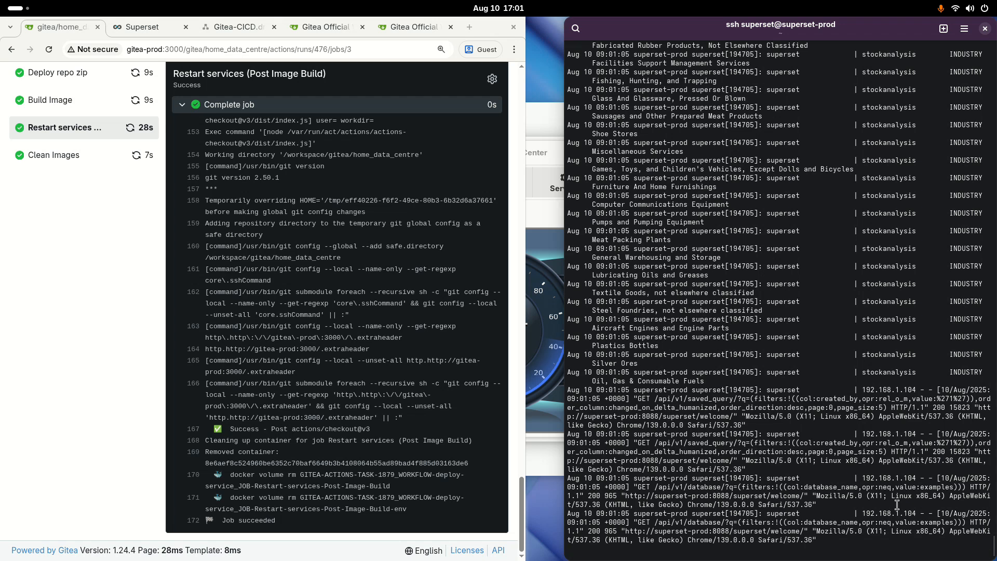
scroll(down, 3)
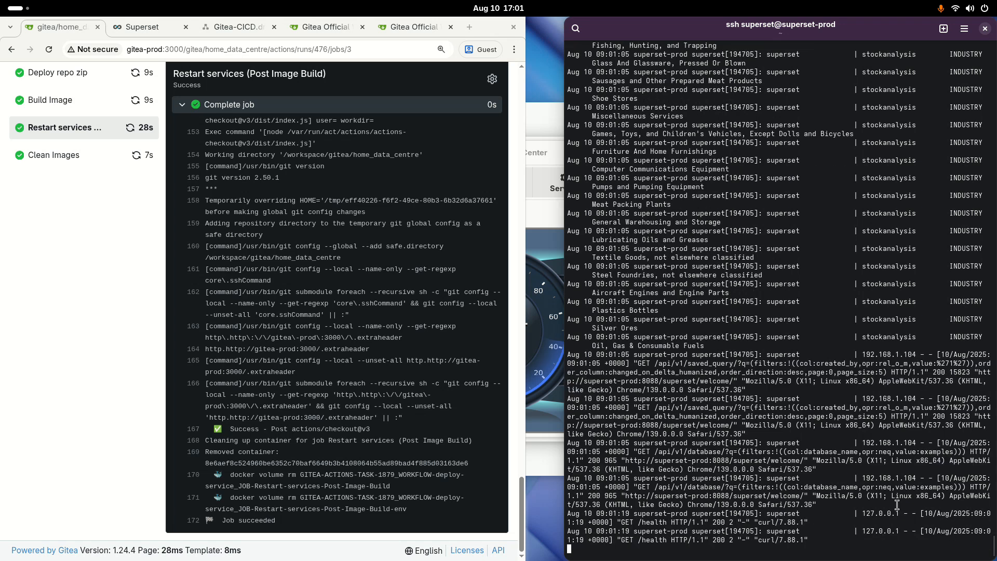